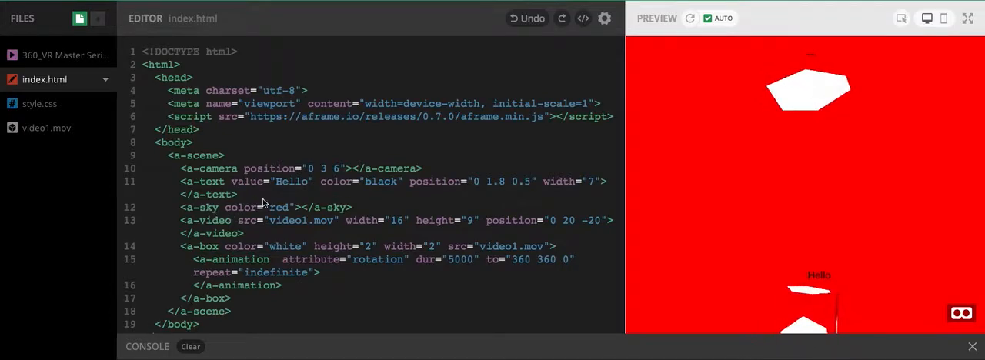
mouse_move(379, 203)
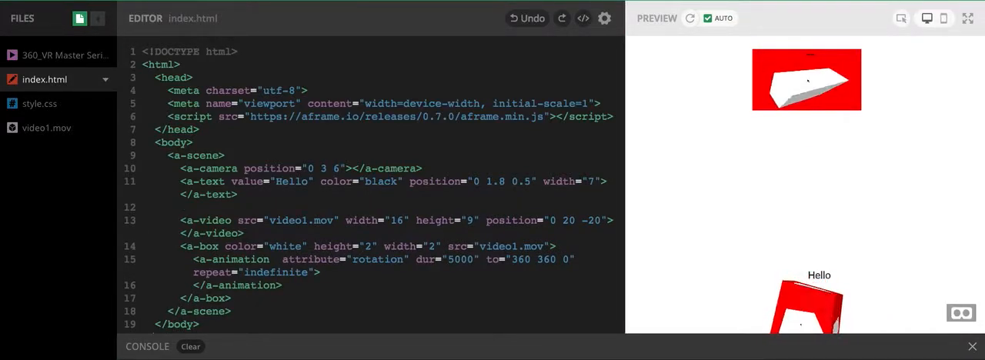
Write <a-videosphere></a-videosphere> on line 12 and start its src attribute
text(a-videos)
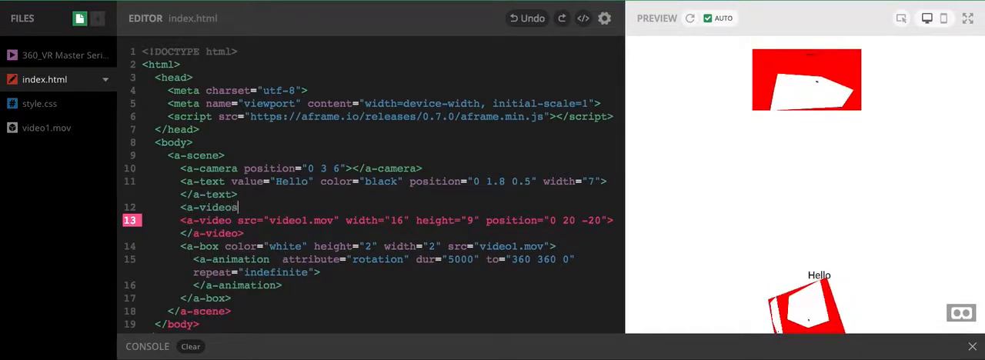
text(p)
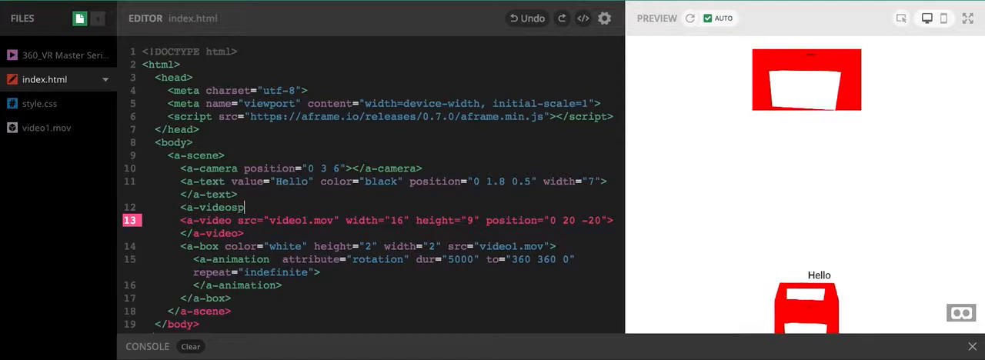
text(here ></a-videosphere>)
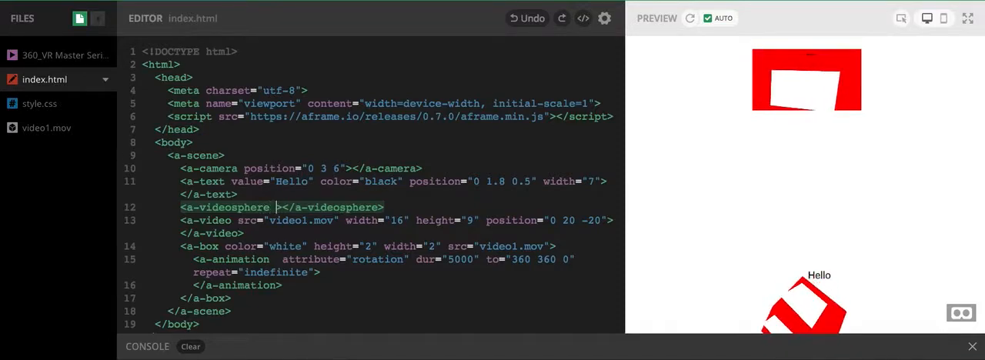
text(src=")
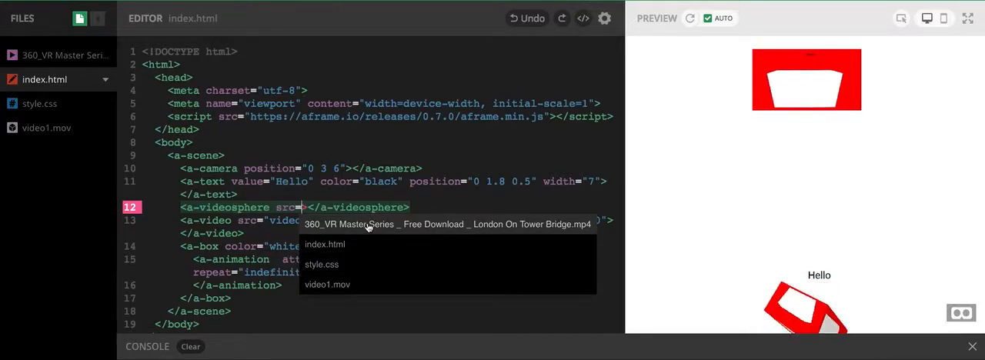
Set src to the 360_VR Master Series Tower Bridge .mp4 and look around the preview
click(442, 224)
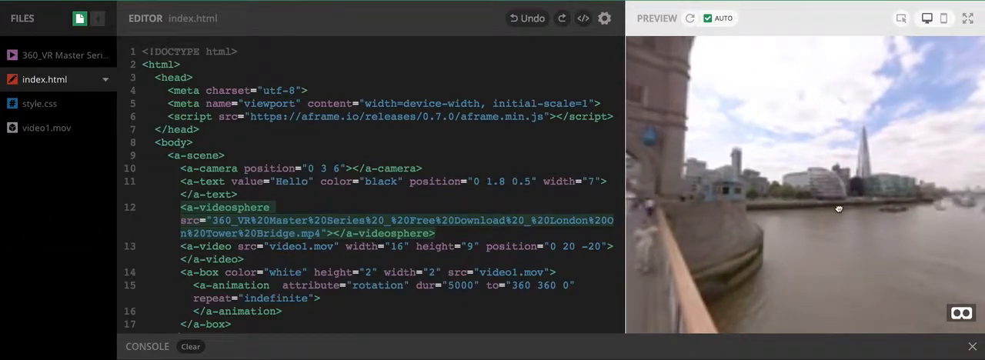
drag(838, 208, 731, 169)
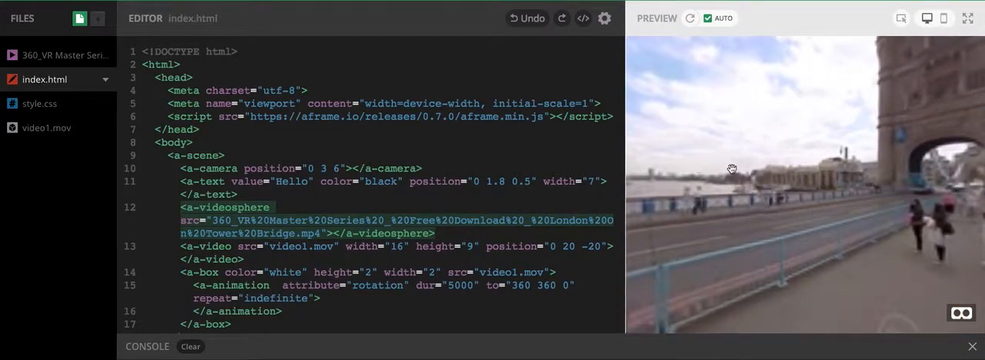